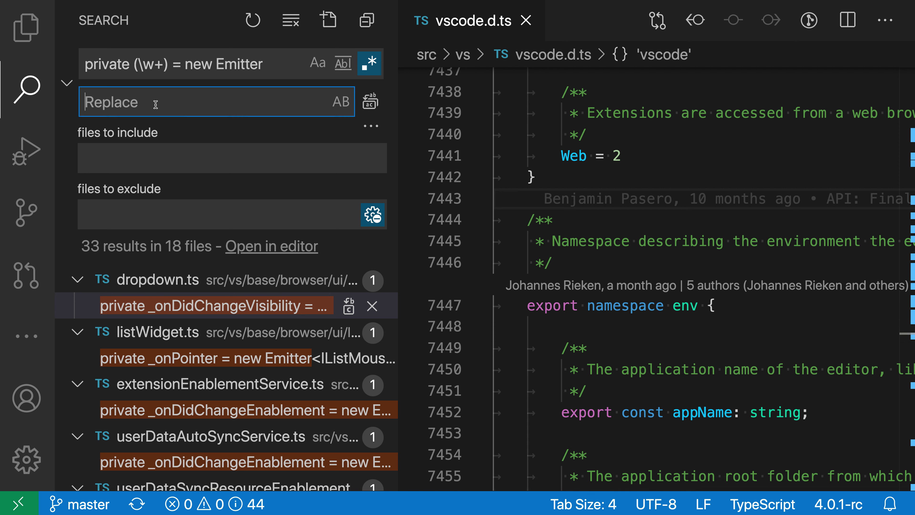
- Enter 'private readonly $1 = new Emitter' as the replacement, previewing 33 readonly matches
type("private $1 = new Emitter")
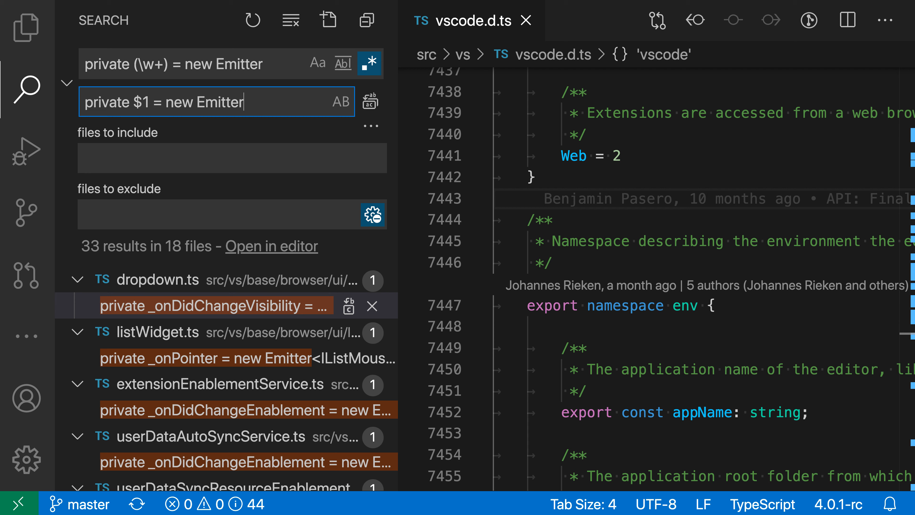
type("readonly")
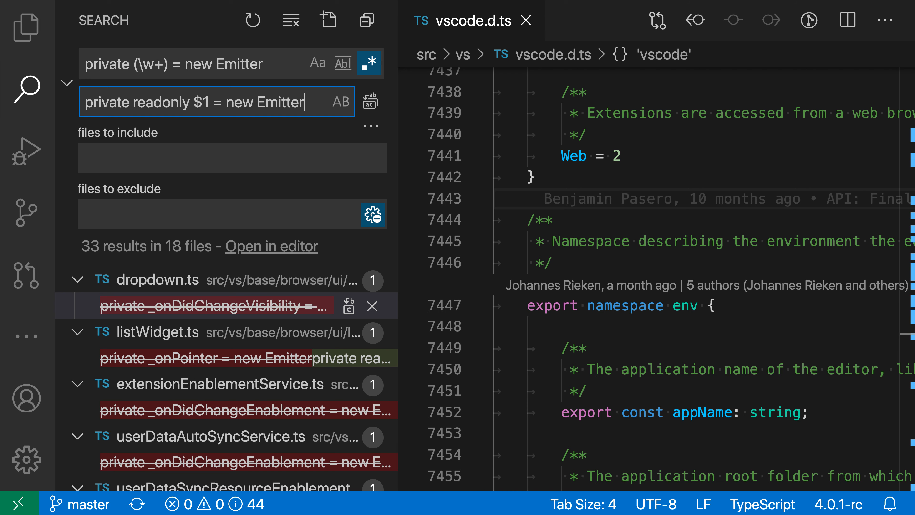
mouse_move(397, 171)
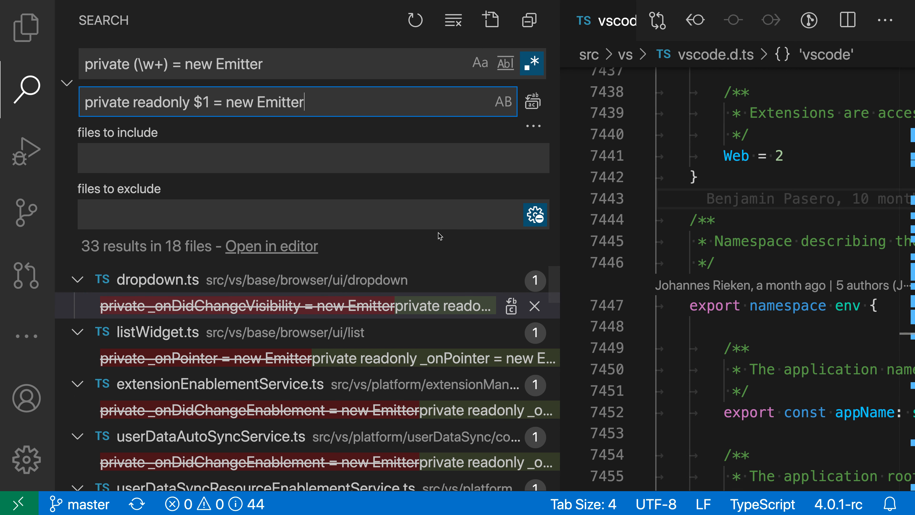
mouse_move(305, 225)
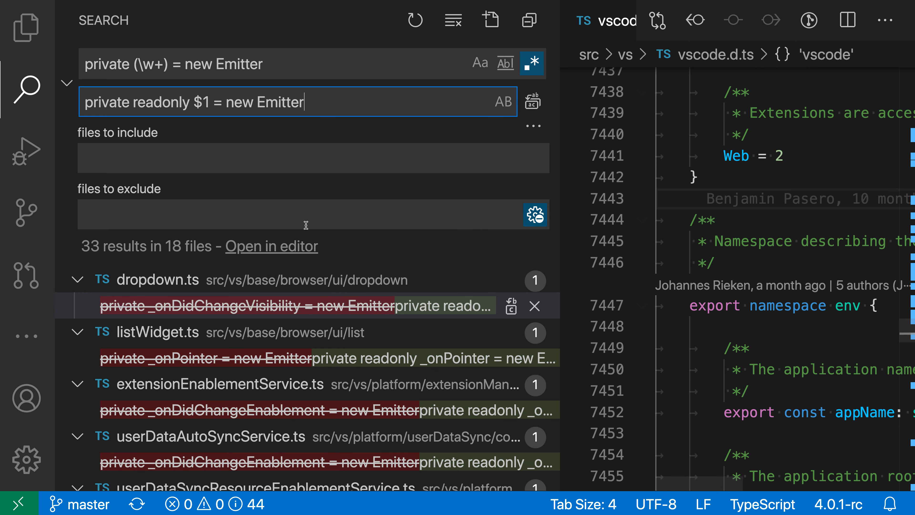
mouse_move(461, 312)
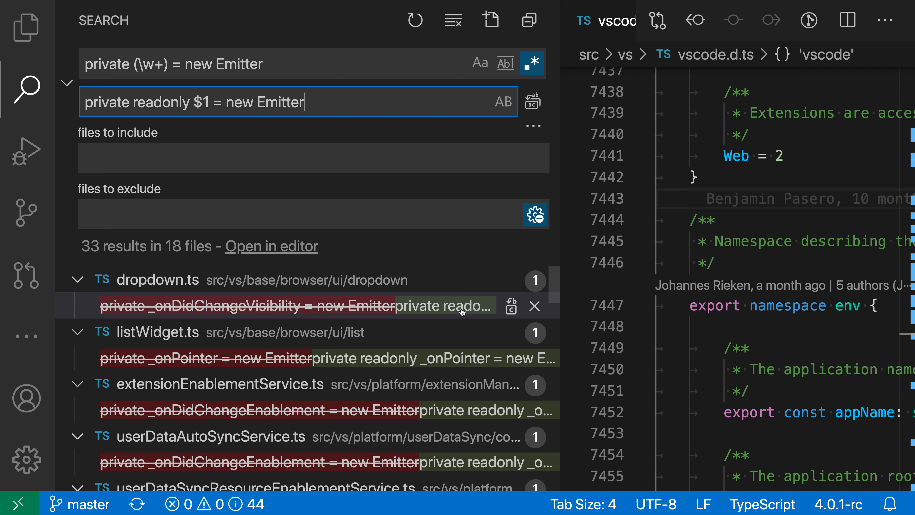
mouse_move(444, 263)
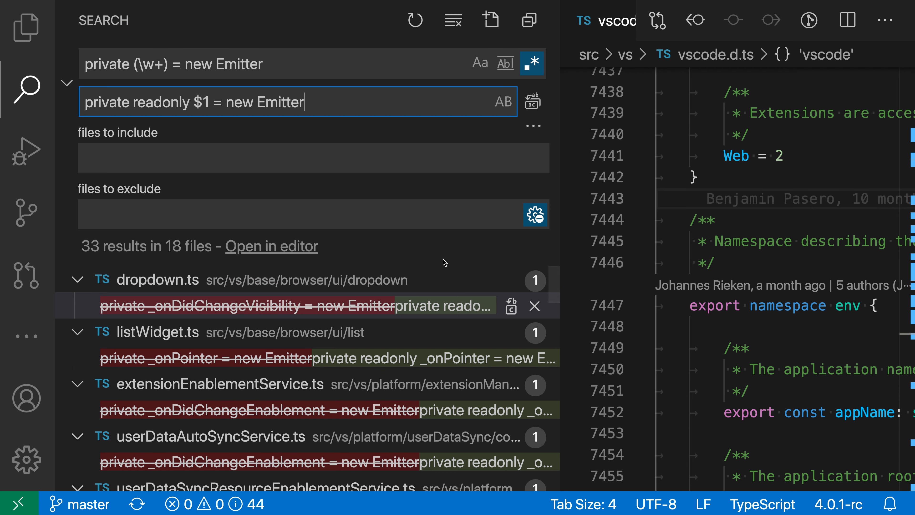
mouse_move(398, 307)
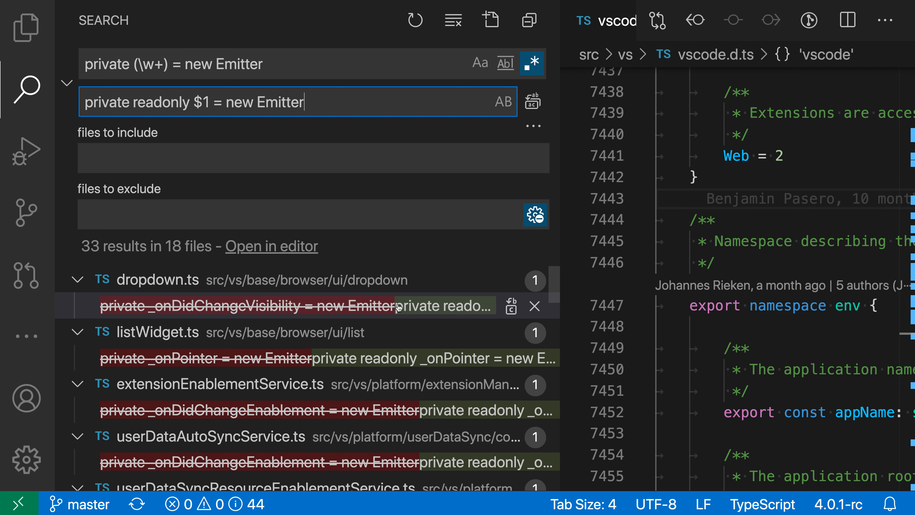
- Scroll the widened results to read each original Emitter line beside its readonly replacement
scroll("down", 3)
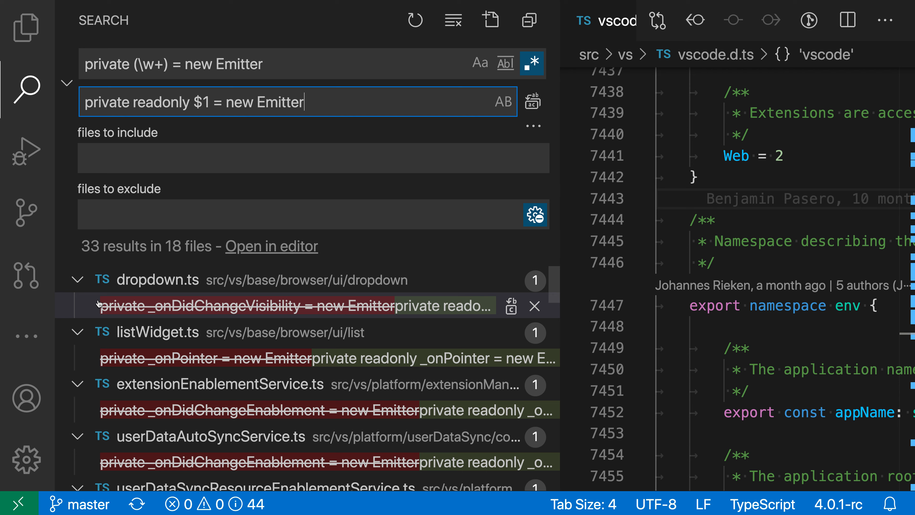
- Review the readonly replacement diff for dropdown.ts in Replace Preview
left_click(233, 306)
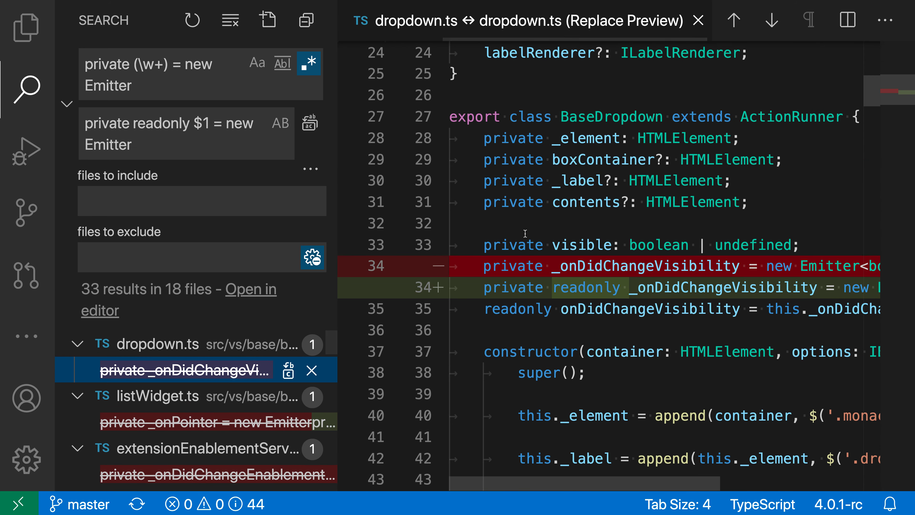
scroll("down", 3)
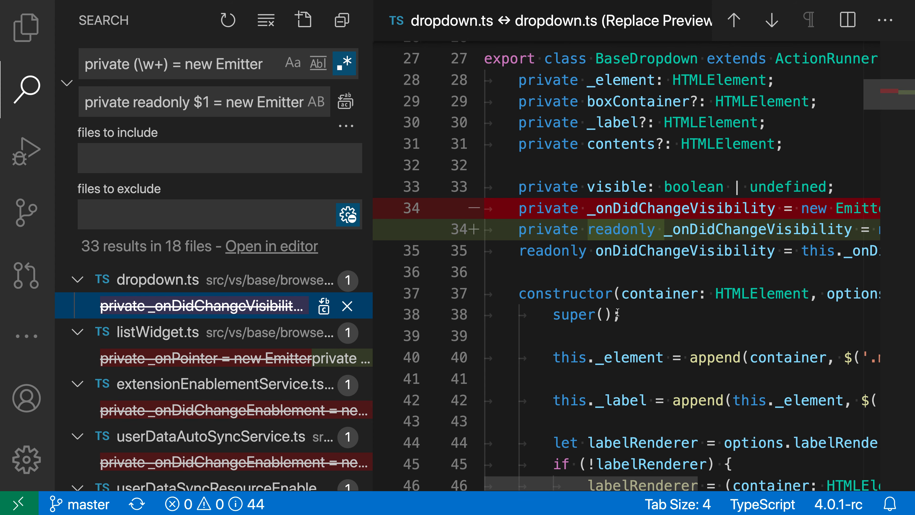
scroll("right", 3)
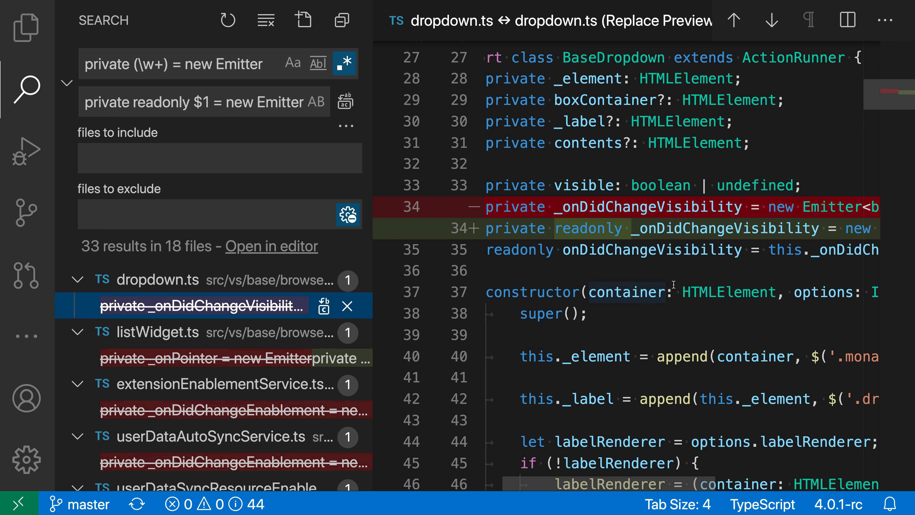
scroll("right", 3)
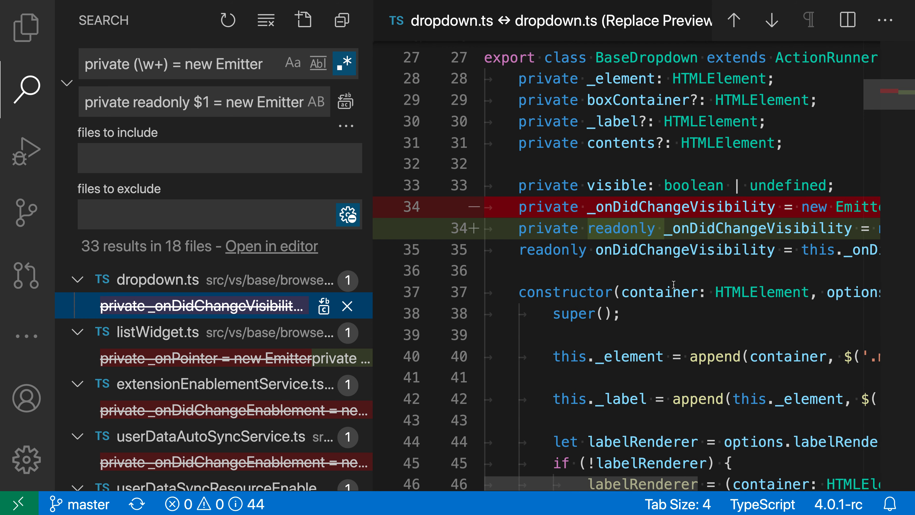
- Preview the listWidget.ts and extensionEnablementService.ts diffs, then return to dropdown.ts
left_click(202, 358)
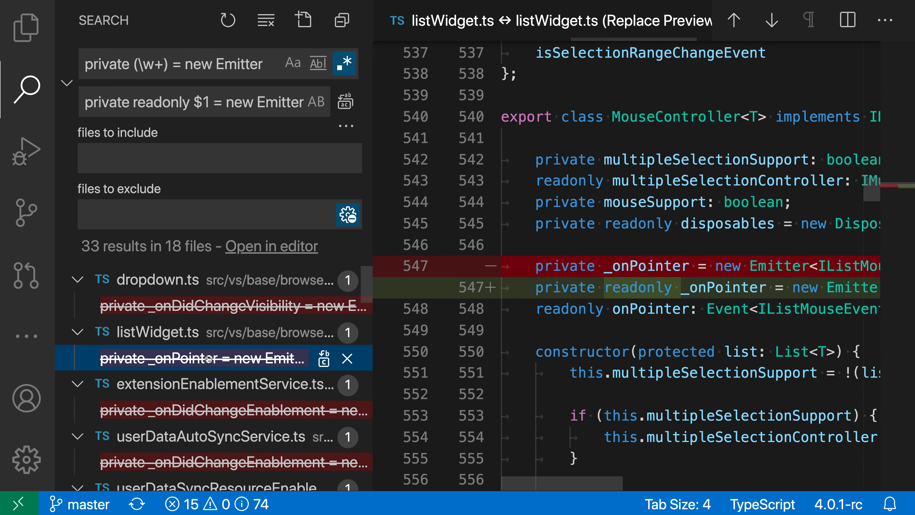
left_click(201, 410)
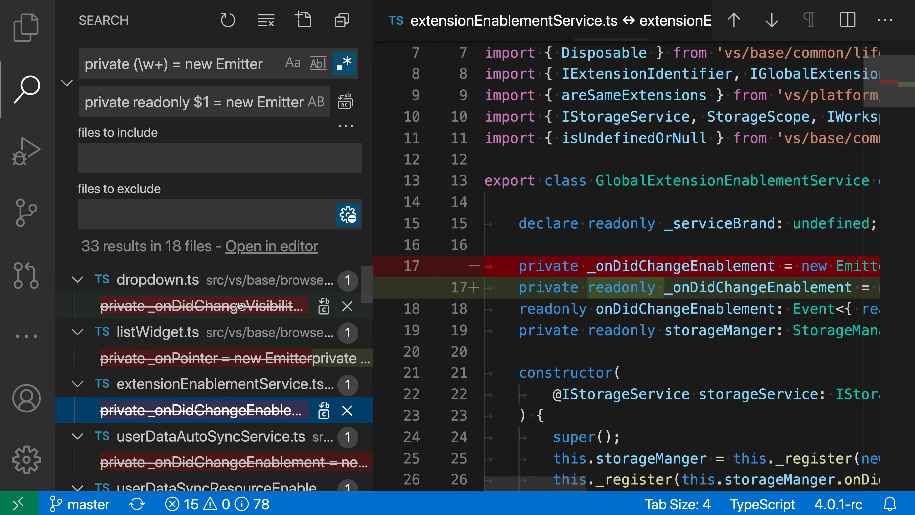
left_click(202, 306)
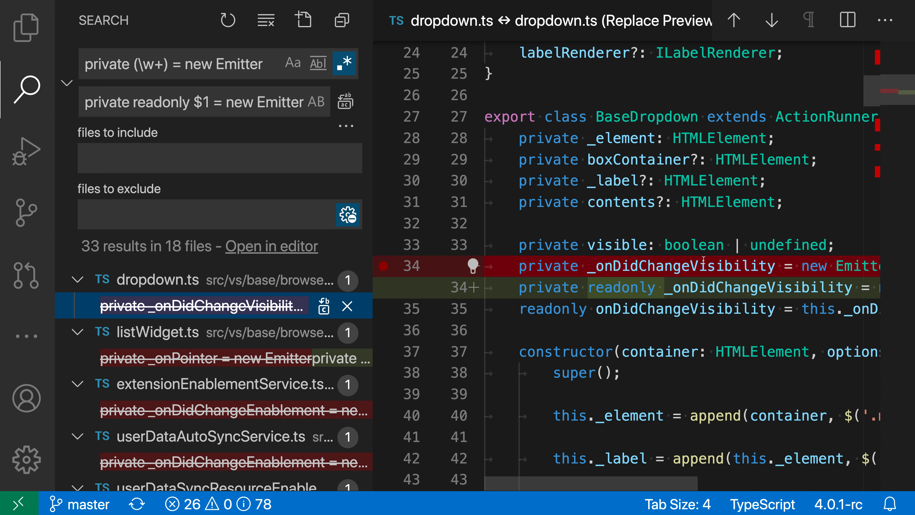
mouse_move(206, 319)
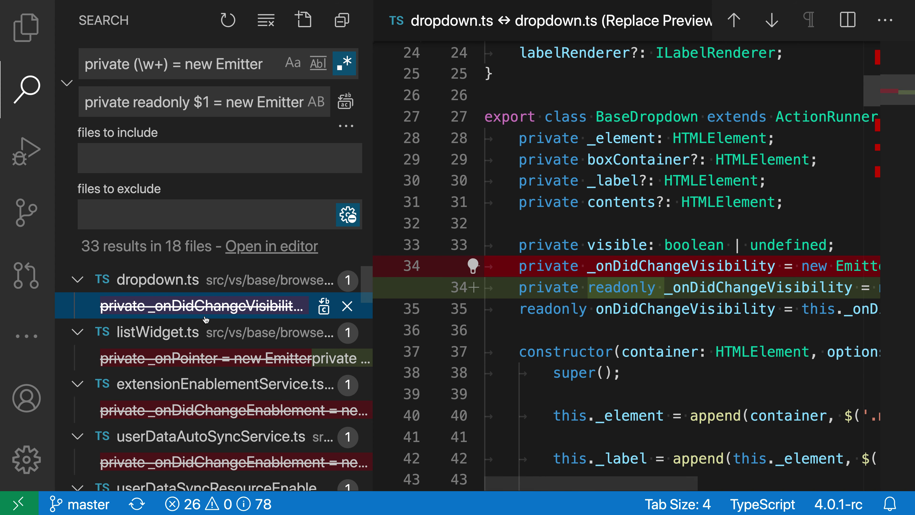
mouse_move(619, 340)
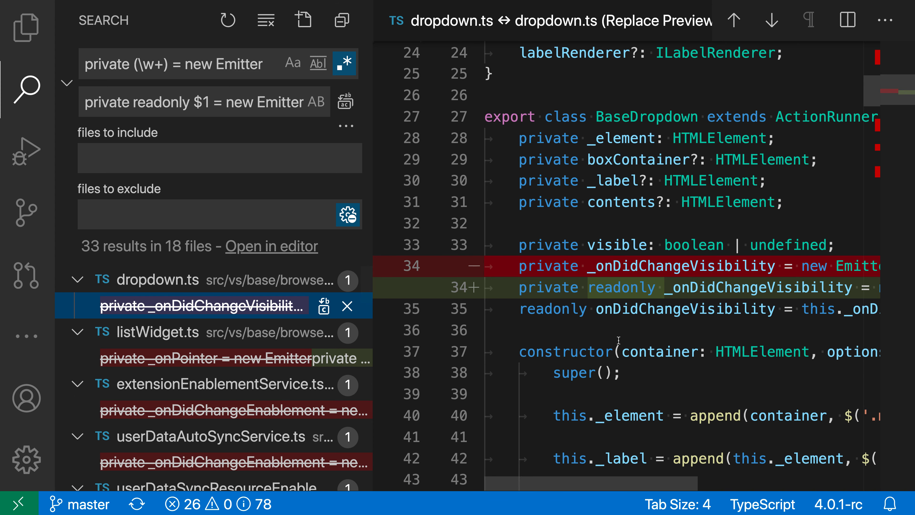
- Apply the readonly replacement in dropdown.ts, leaving 32 results in 17 files
scroll("right", 3)
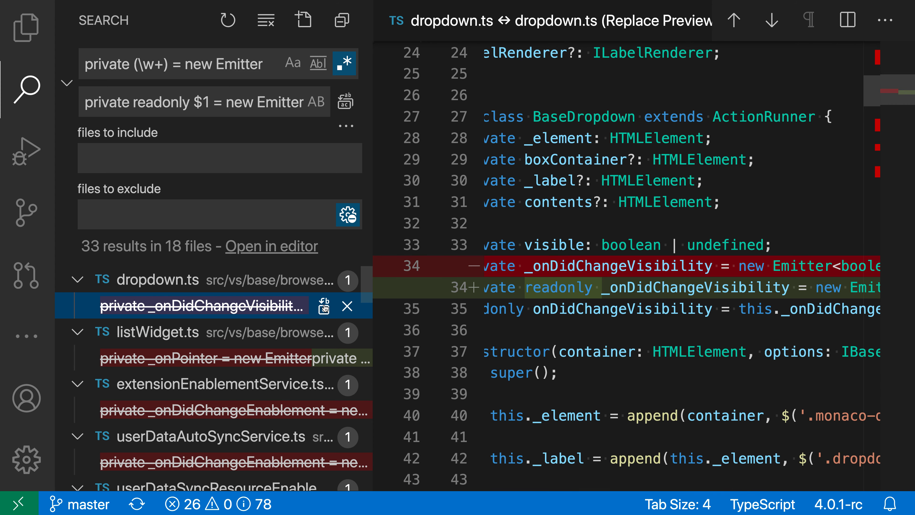
left_click(347, 306)
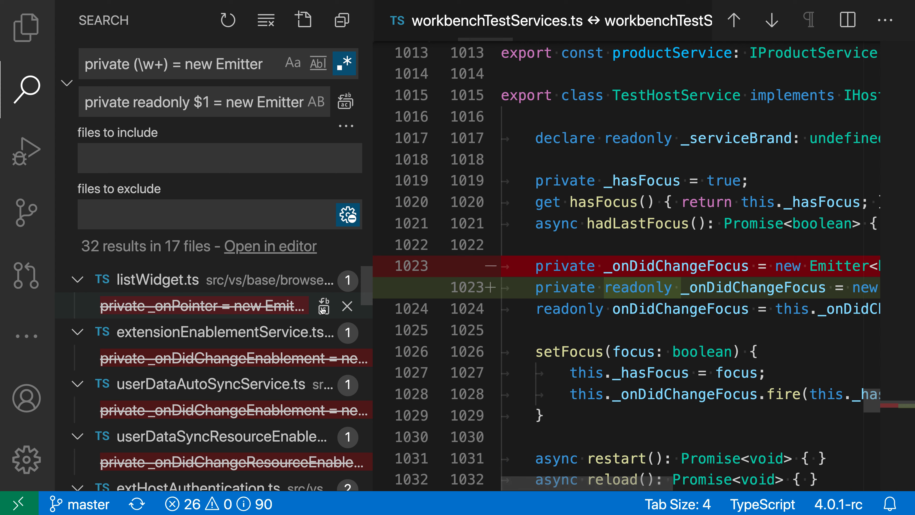
left_click(323, 305)
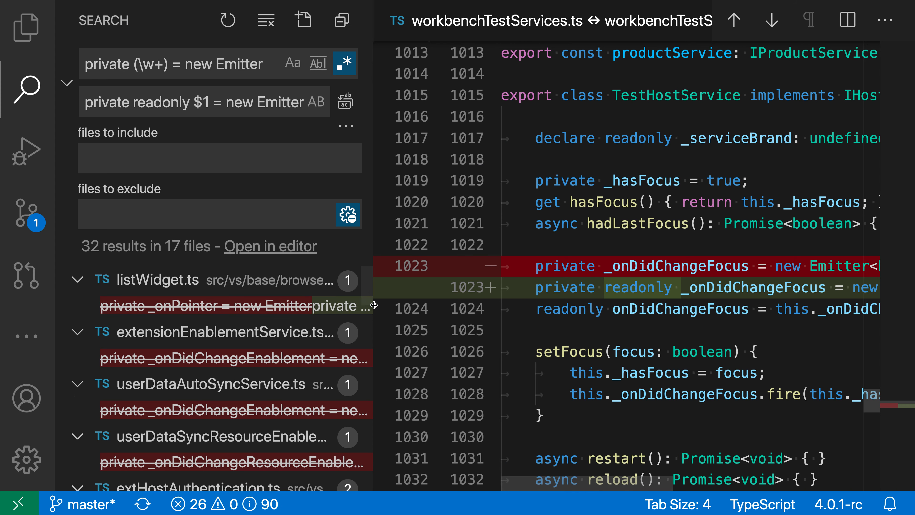
- Preview listWidget.ts and dismiss its replacement, leaving 31 results in 16 files
left_click(203, 305)
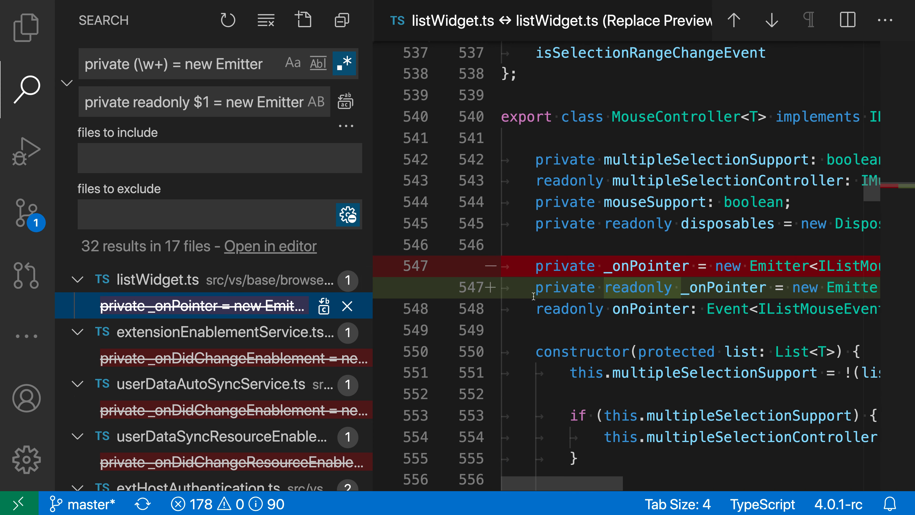
mouse_move(613, 338)
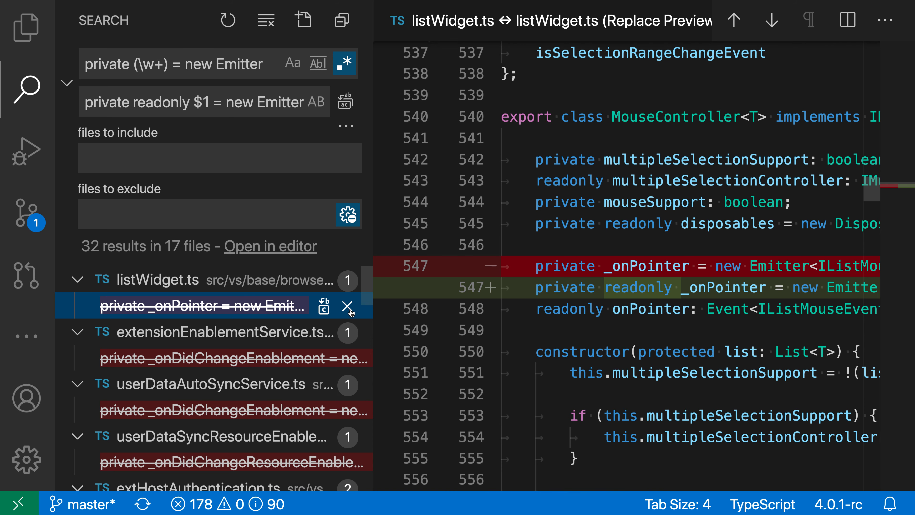
left_click(348, 306)
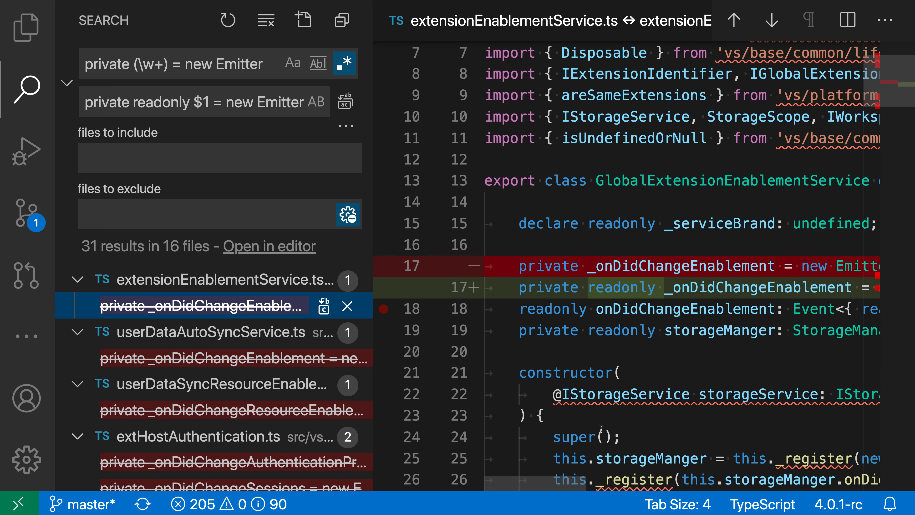
mouse_move(599, 429)
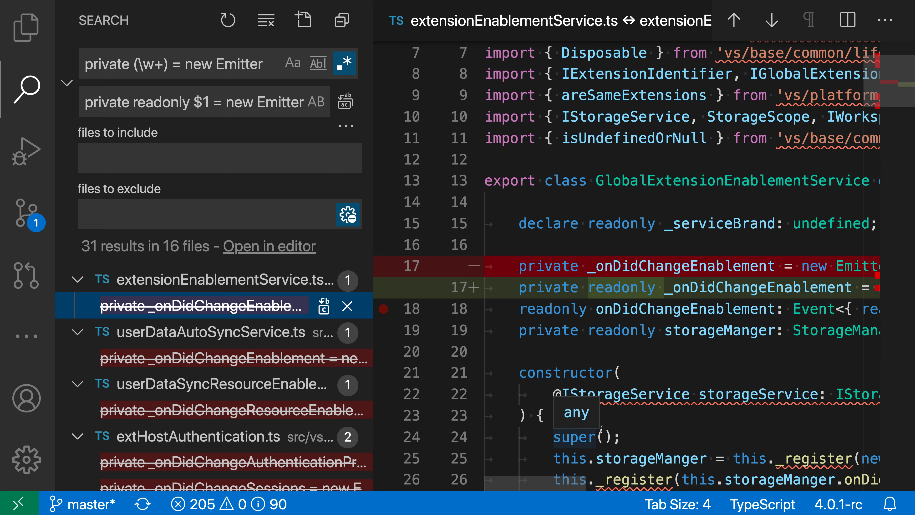